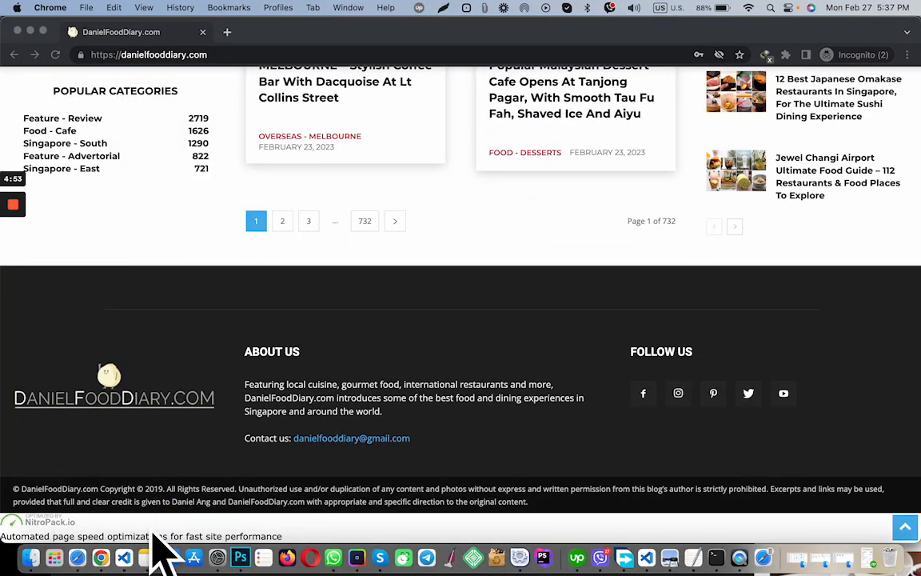
mouse_move(160, 523)
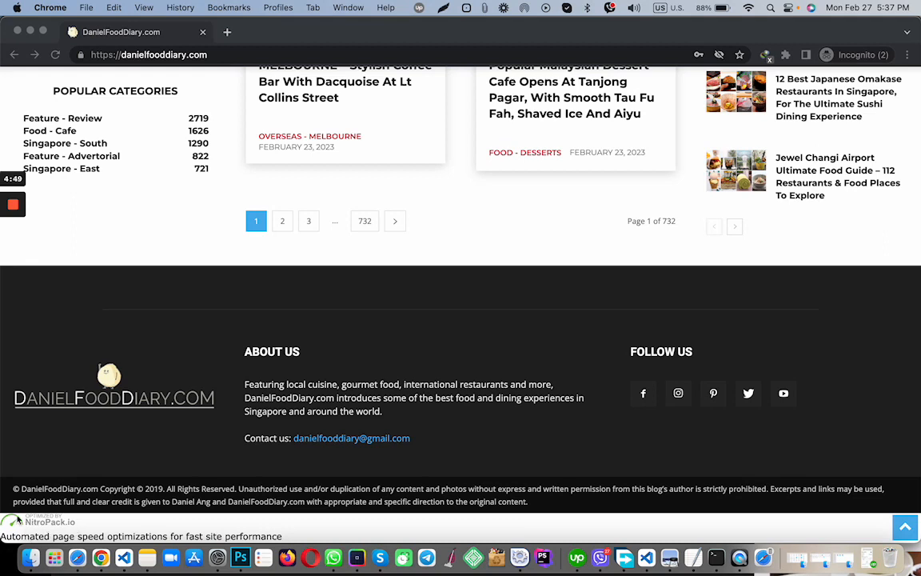
mouse_move(48, 541)
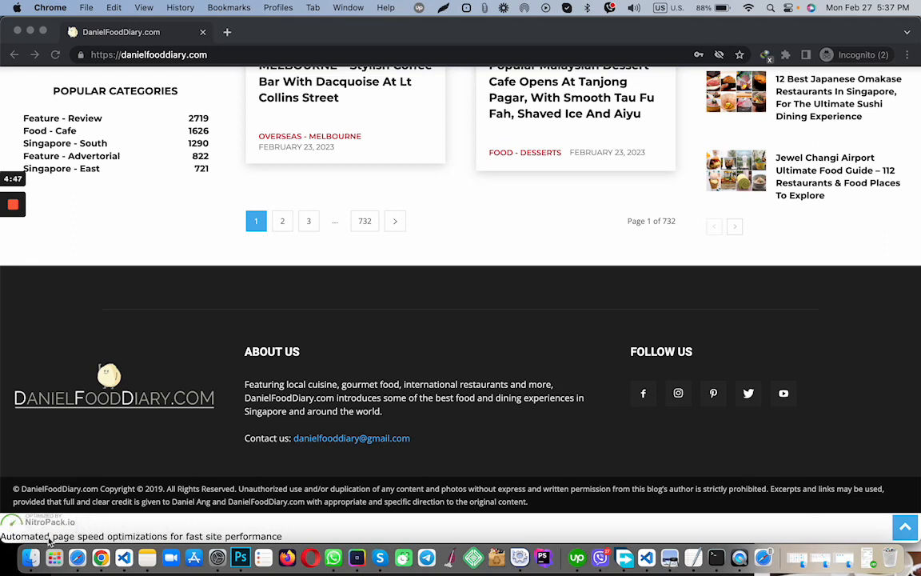
mouse_move(43, 524)
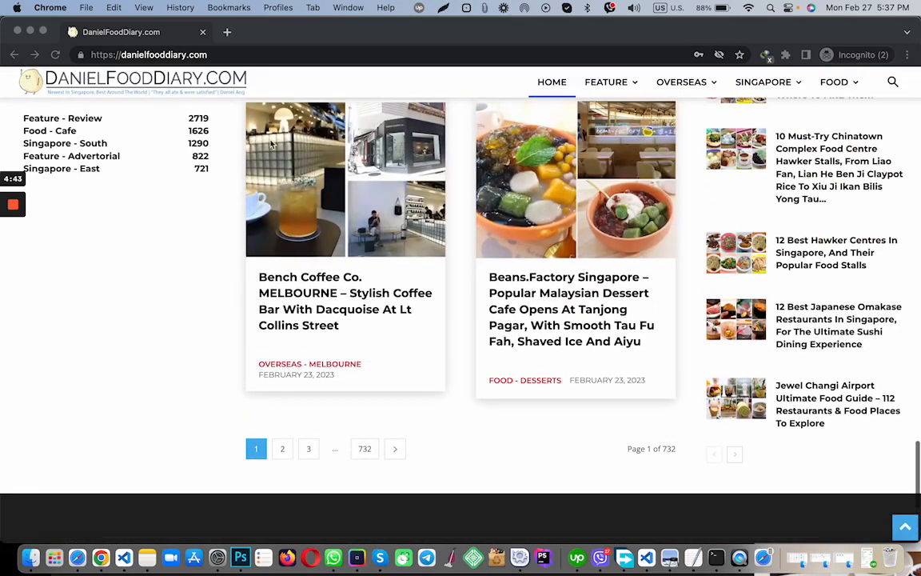
Install the Simple Custom CSS and JS plugin from Add New and activate it.
scroll(down, 3)
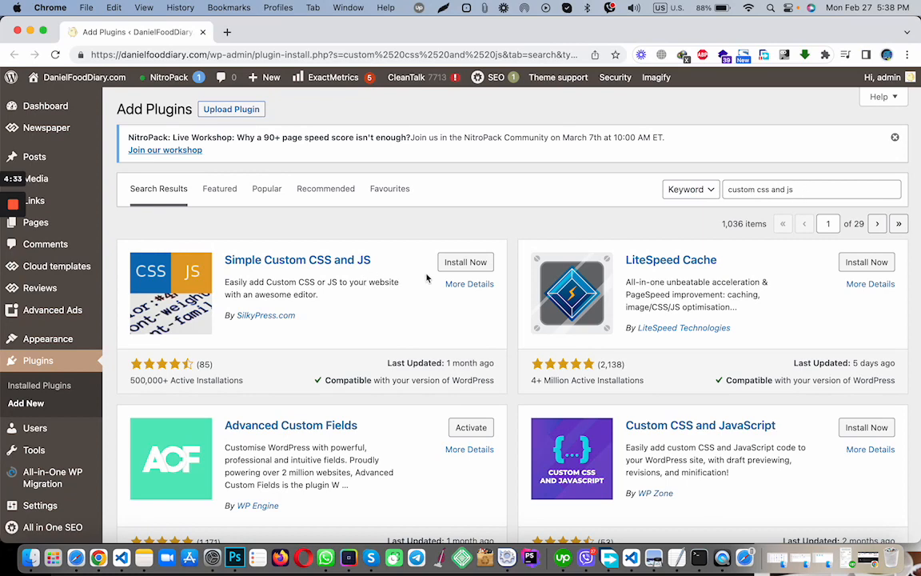
click(465, 262)
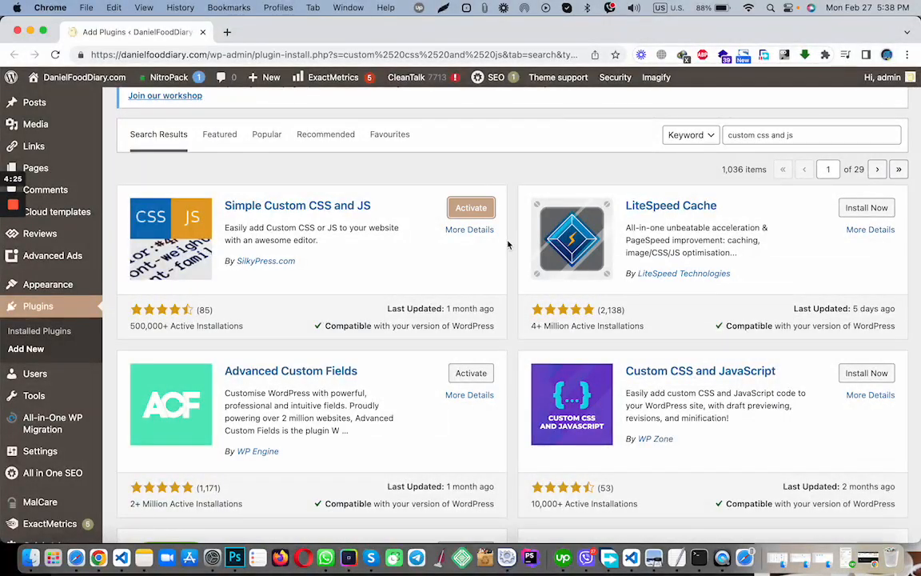
click(470, 207)
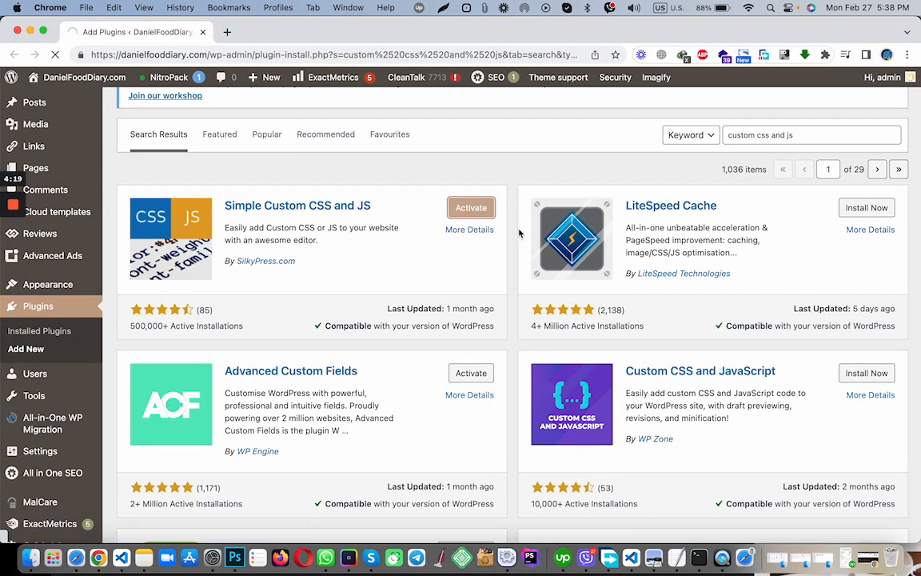
click(470, 208)
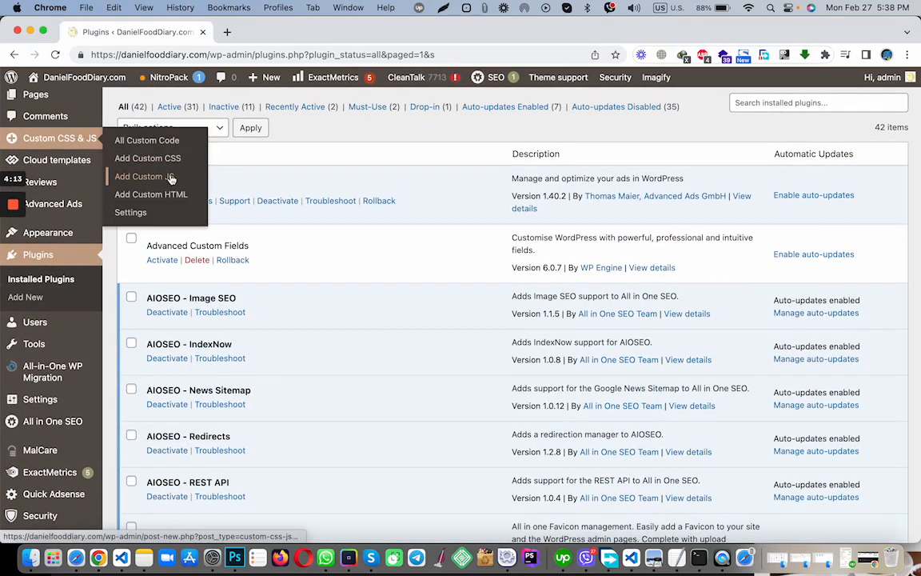
Add a Custom JS snippet and paste the saved jQuery hide-elements code from clipboard history.
click(141, 176)
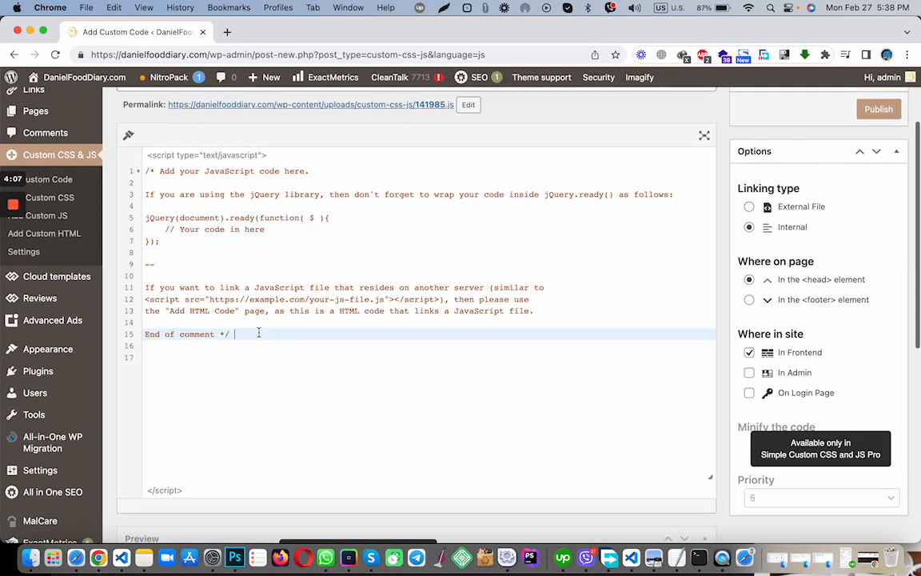
key(enter)
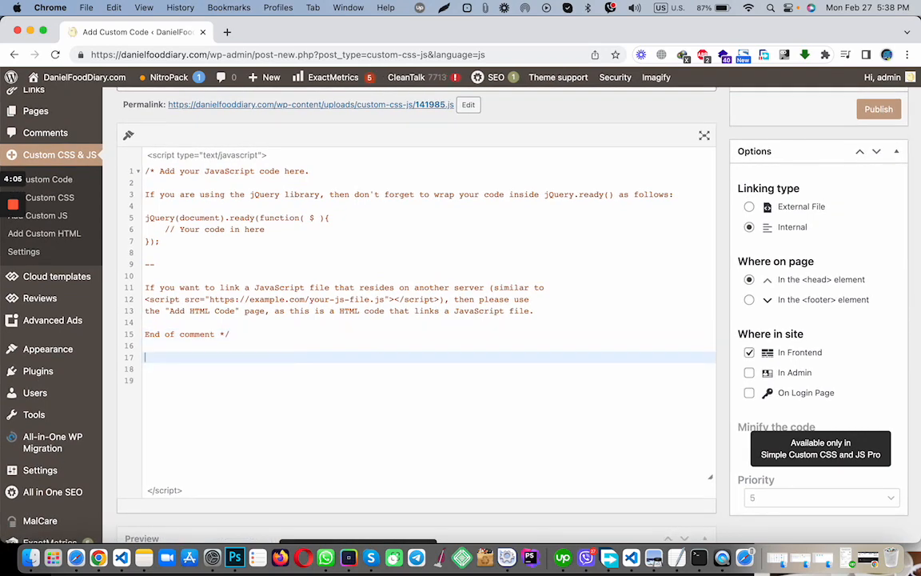
click(486, 6)
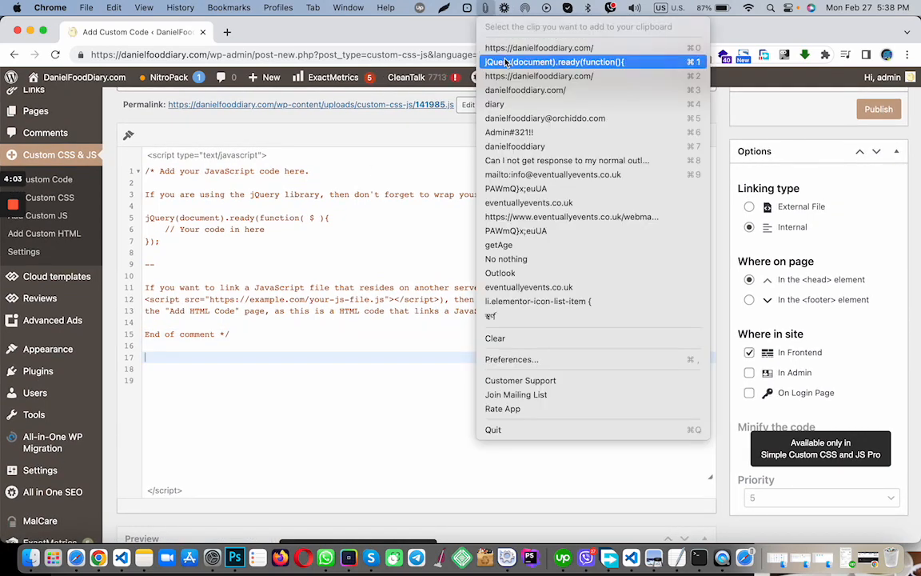
click(175, 360)
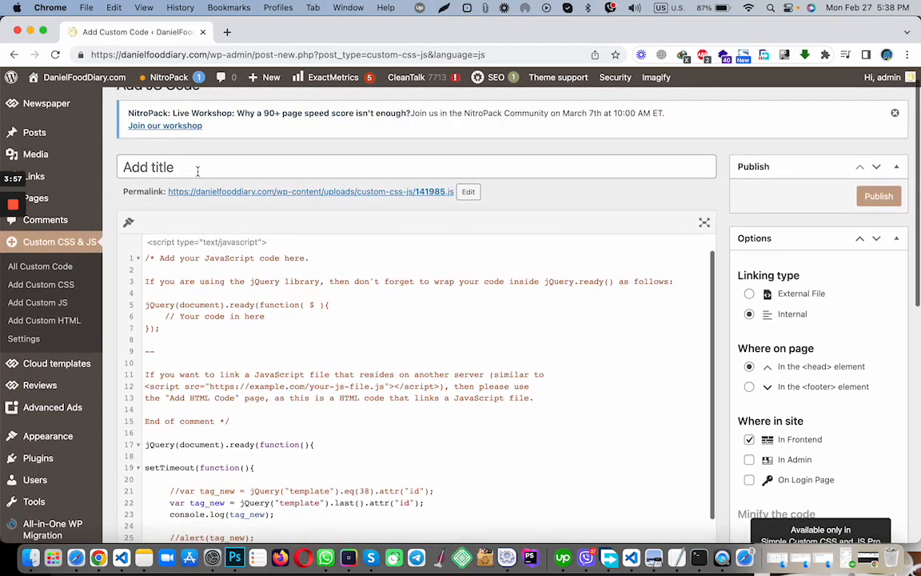
Title the snippet 'Custom Js' and publish it so it becomes active.
click(198, 168)
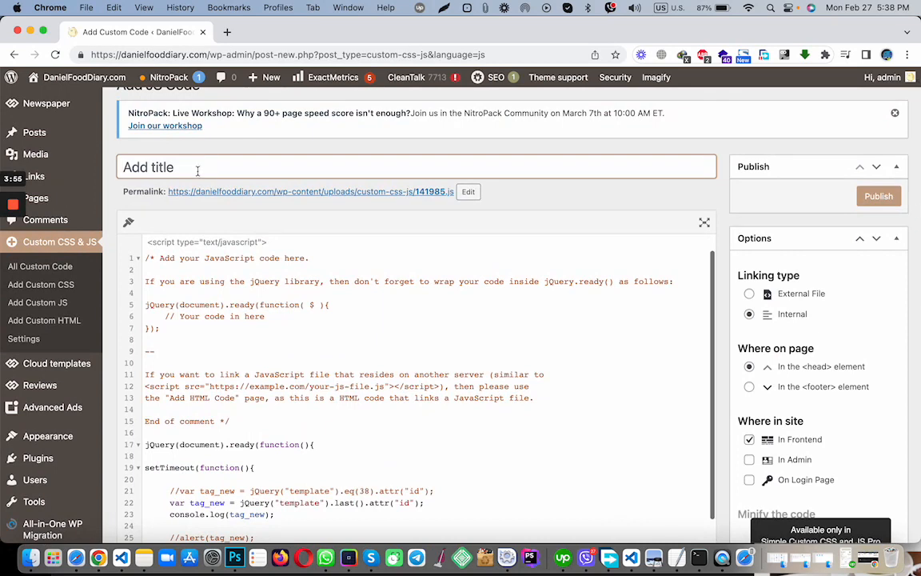
text(Custom Js)
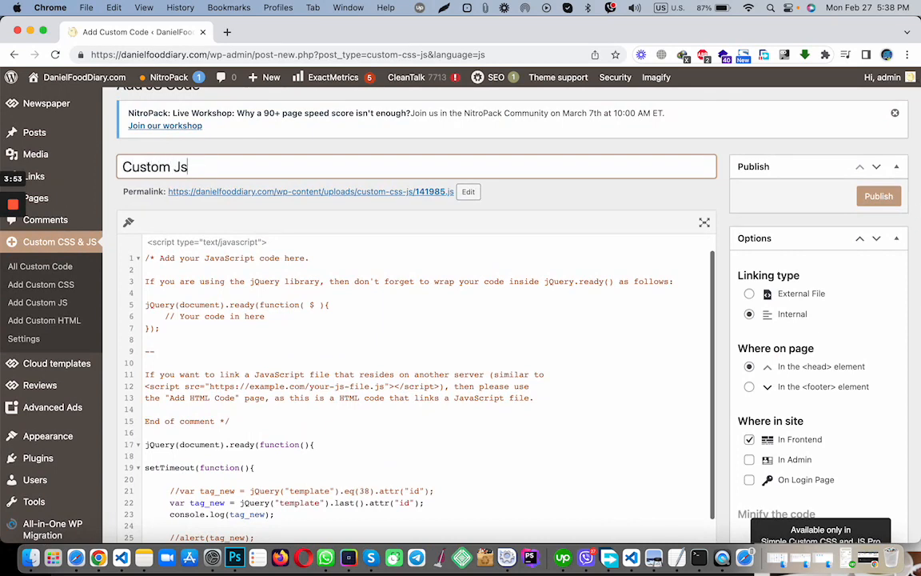
click(199, 166)
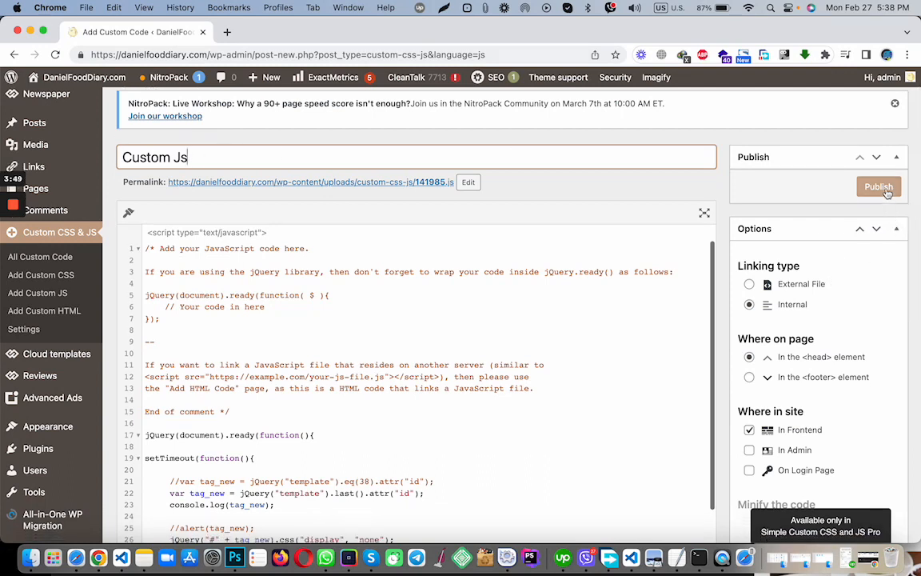
click(878, 186)
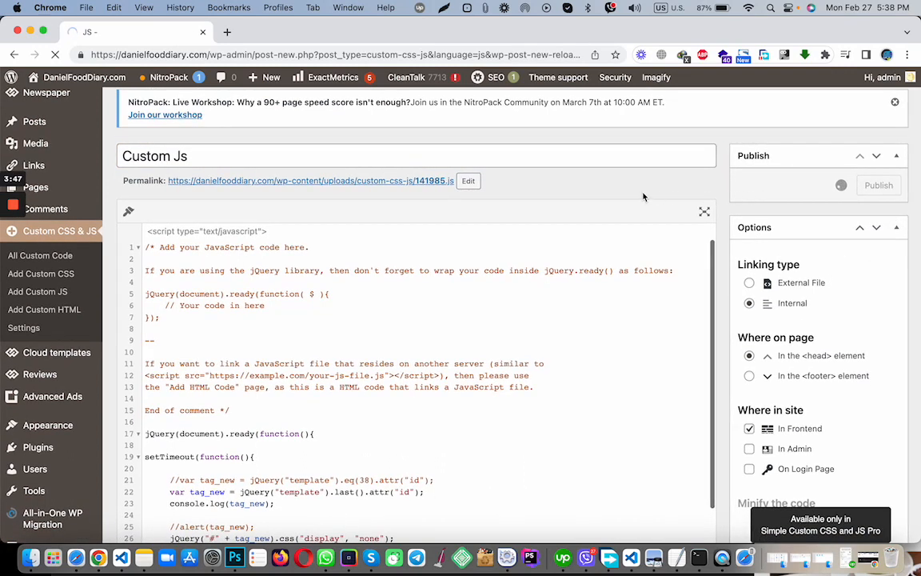
click(878, 185)
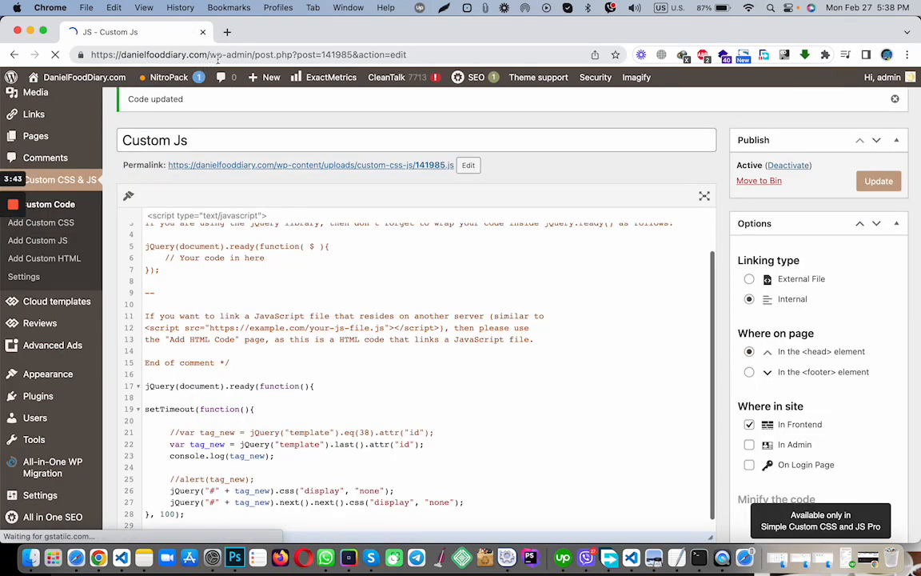
click(908, 54)
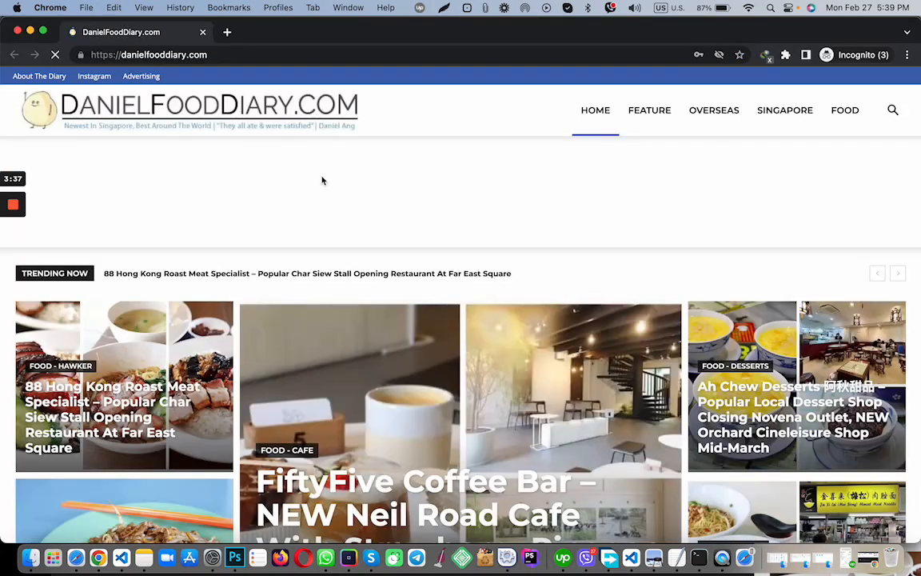
scroll(down, 3)
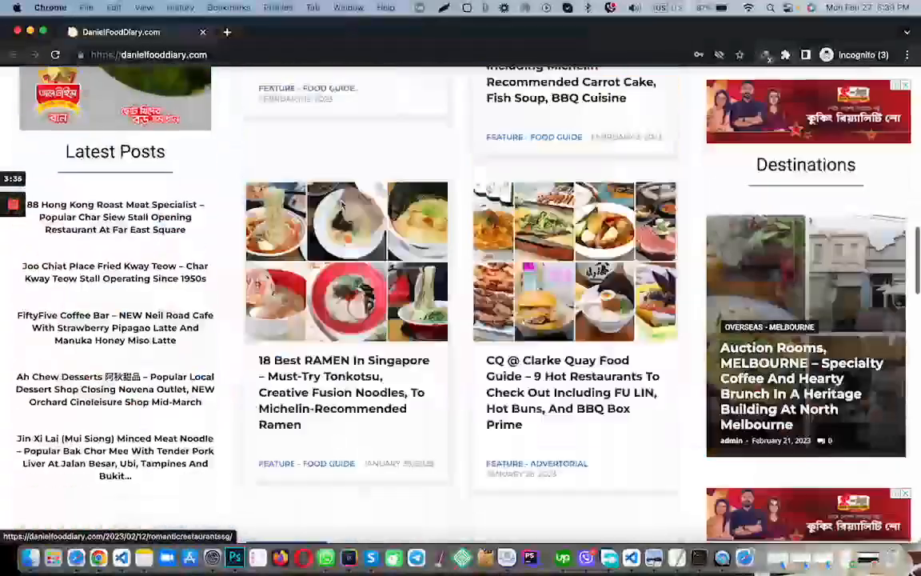
scroll(down, 3)
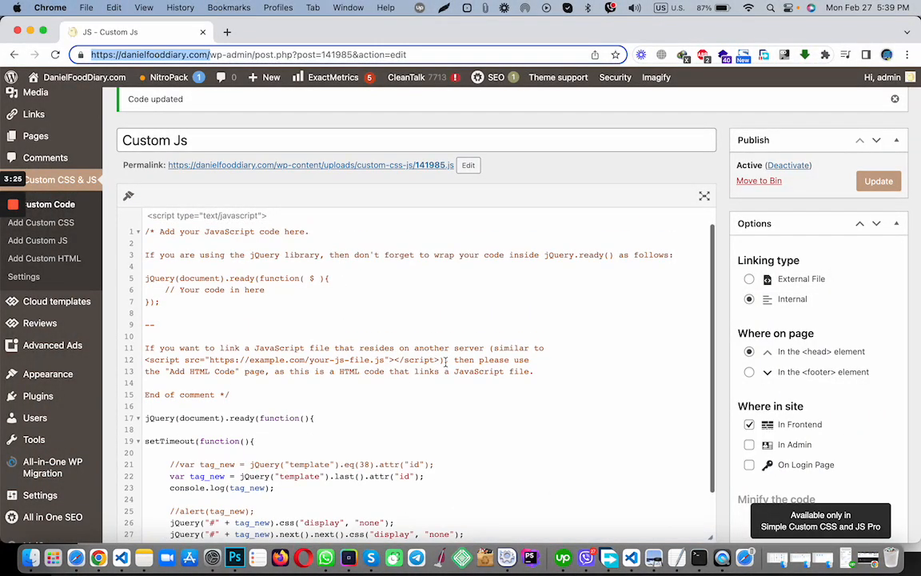
Purge the NitroPack cache from its settings page opened in a new tab.
scroll(down, 3)
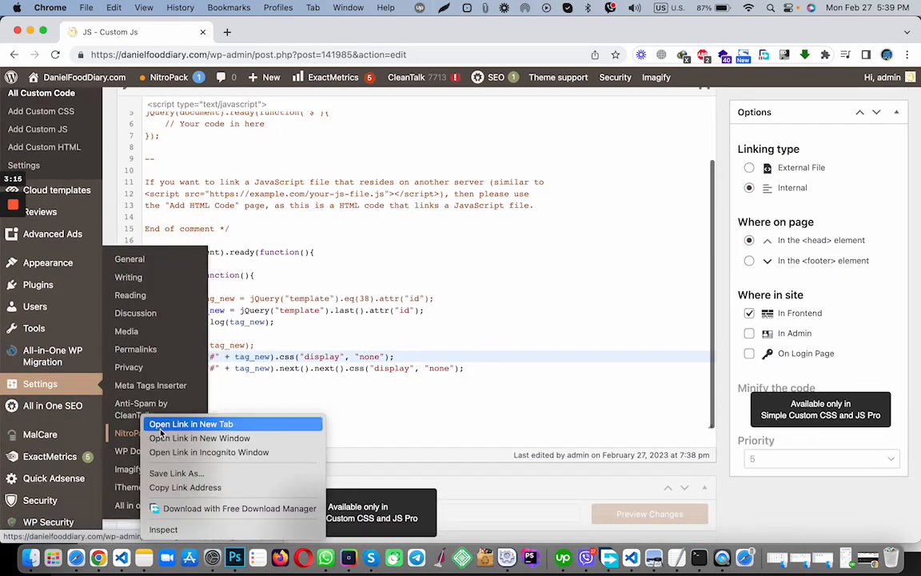
click(190, 423)
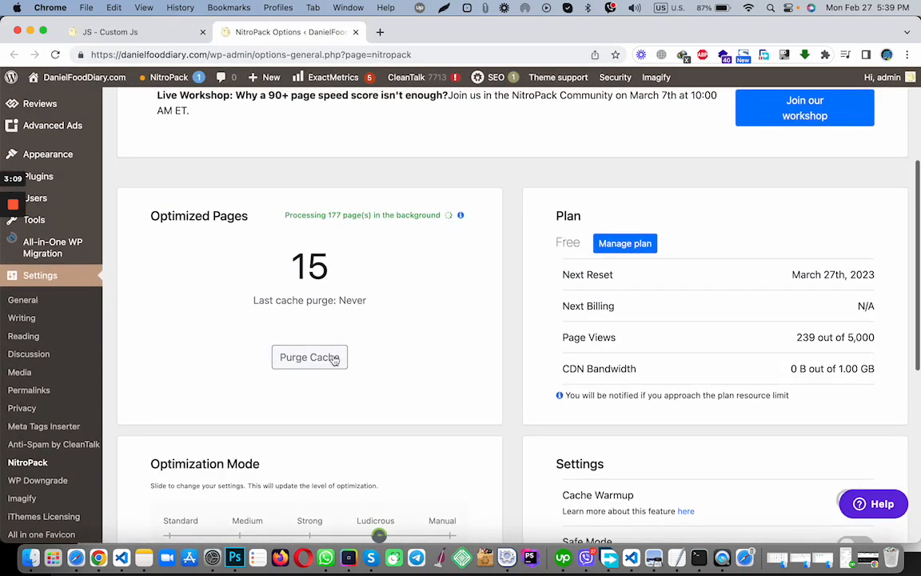
click(310, 357)
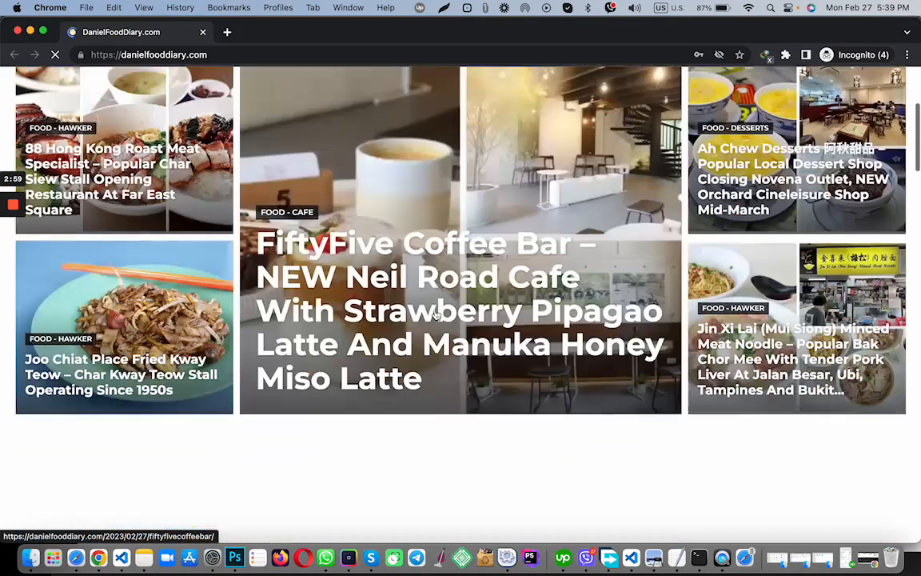
Scroll the reloaded homepage down to the footer and back to confirm the NitroPack badge is gone.
scroll(down, 3)
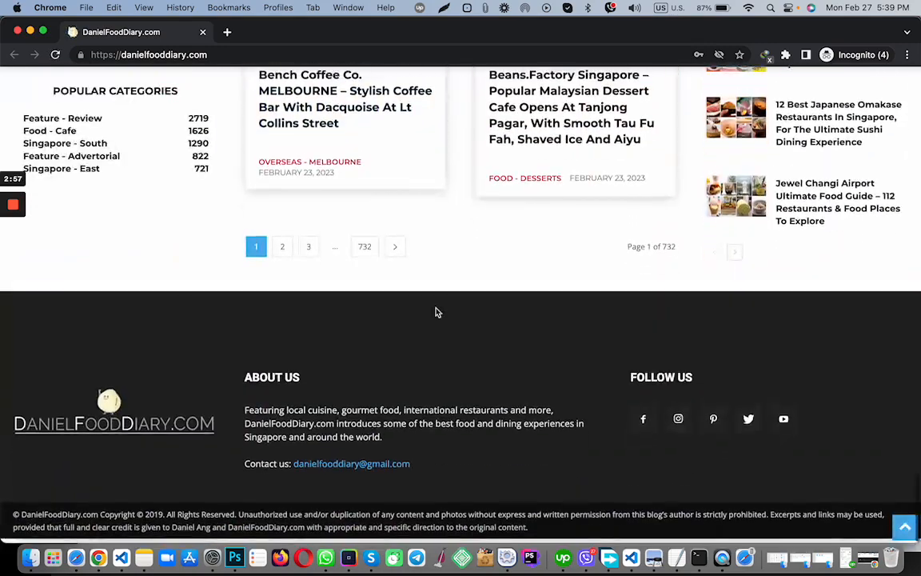
scroll(down, 3)
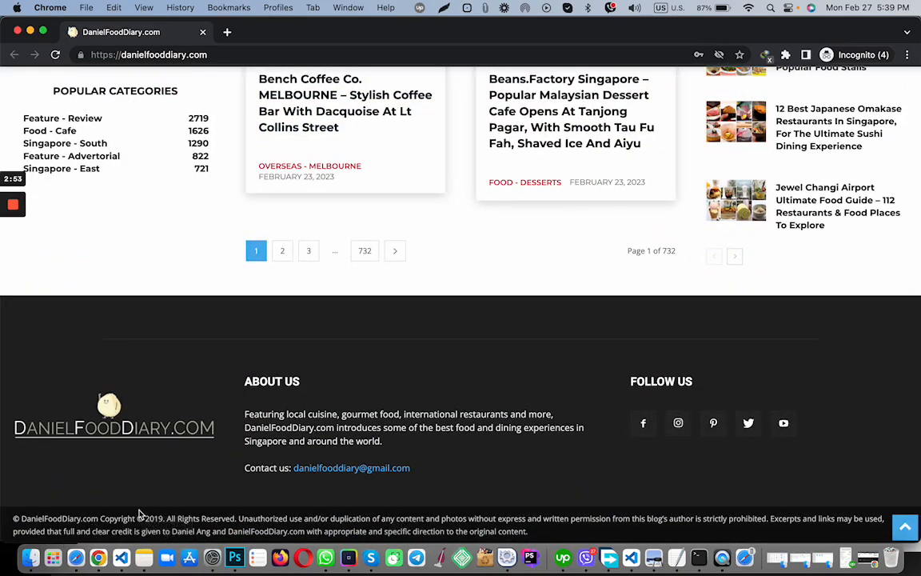
scroll(up, 3)
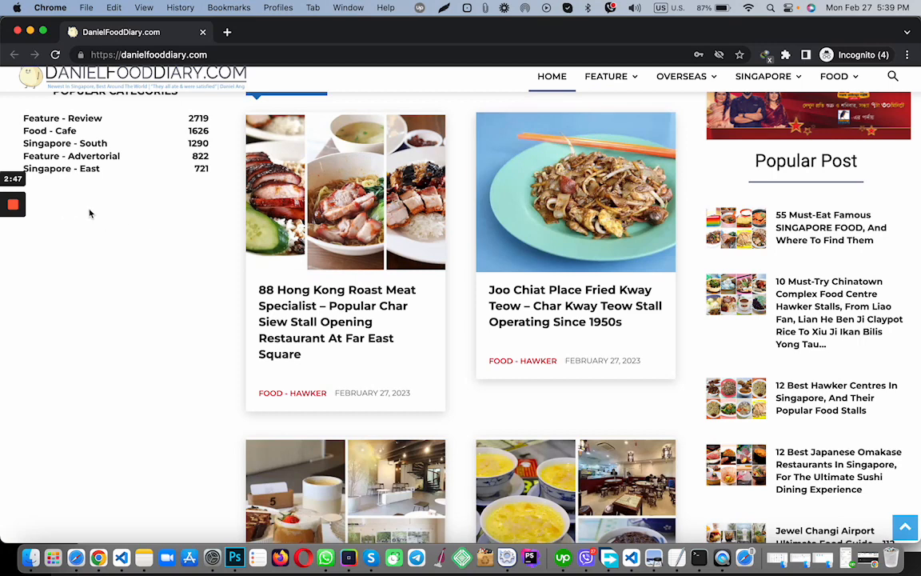
mouse_move(246, 230)
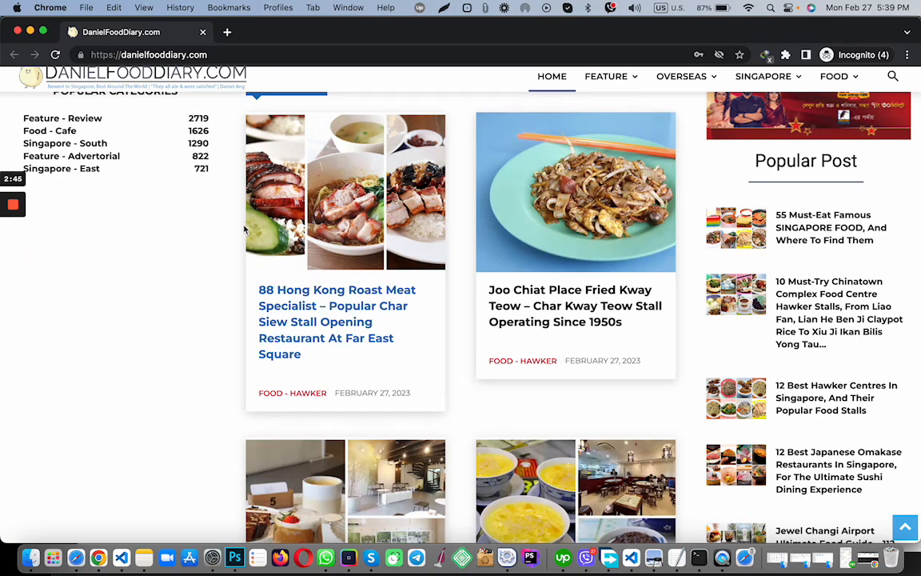